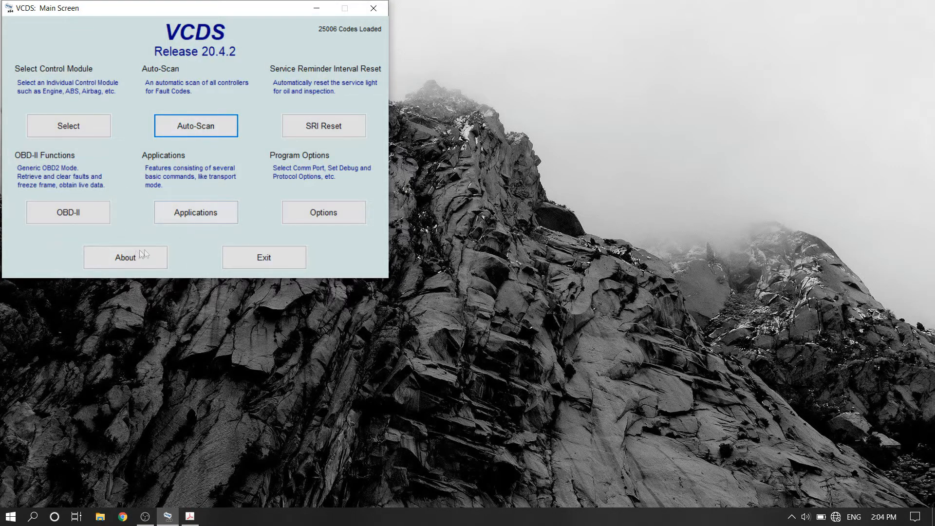
# Step: Bring up the Select Control Module screen listing the installed modules
pyautogui.click(68, 126)
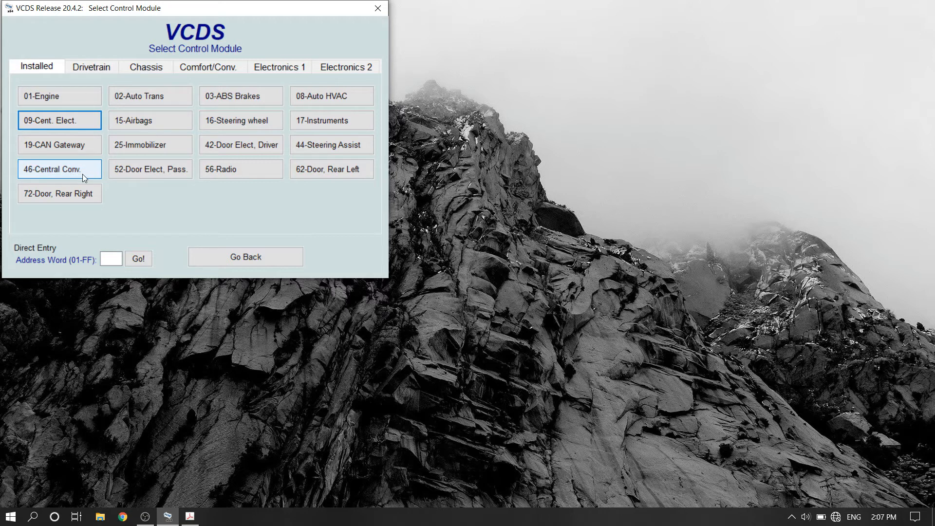
# Step: Open module 46-Central Conv. and its Recode Module dialog showing the current long coding
pyautogui.click(60, 169)
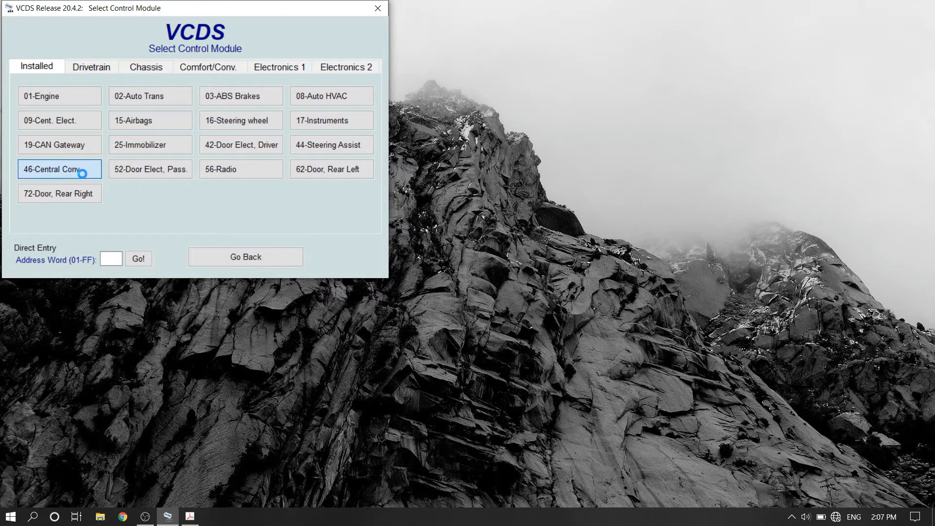
pyautogui.click(59, 169)
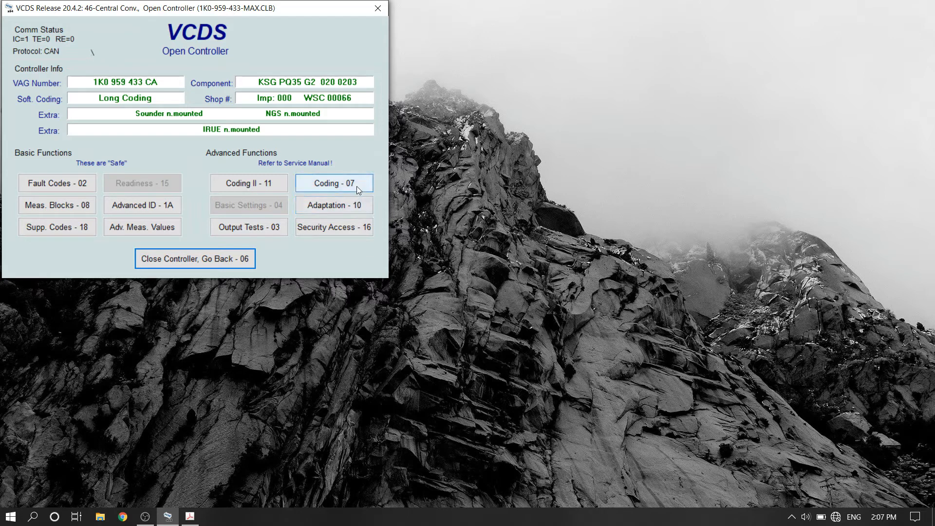
pyautogui.click(334, 183)
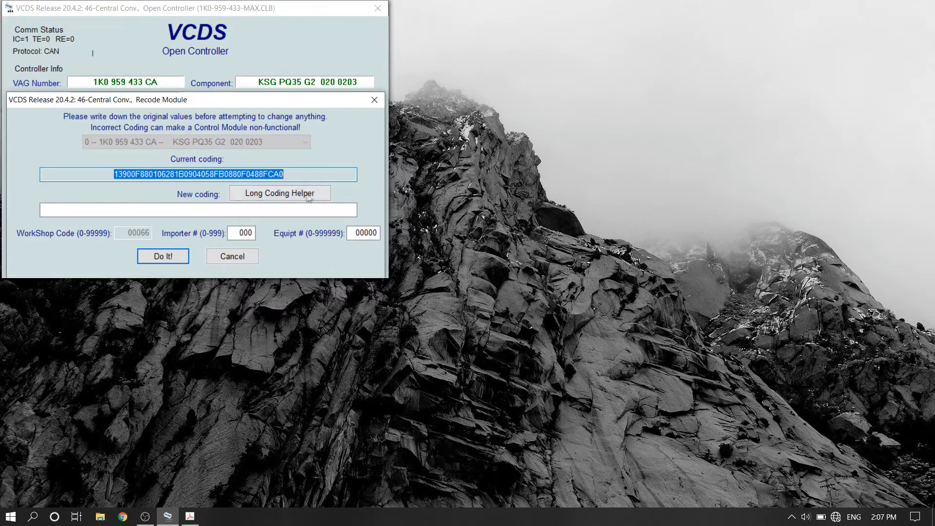
# Step: In the Long Coding Helper, enable byte 7 bits 2 and 5 for remote window opening and closing
pyautogui.click(280, 193)
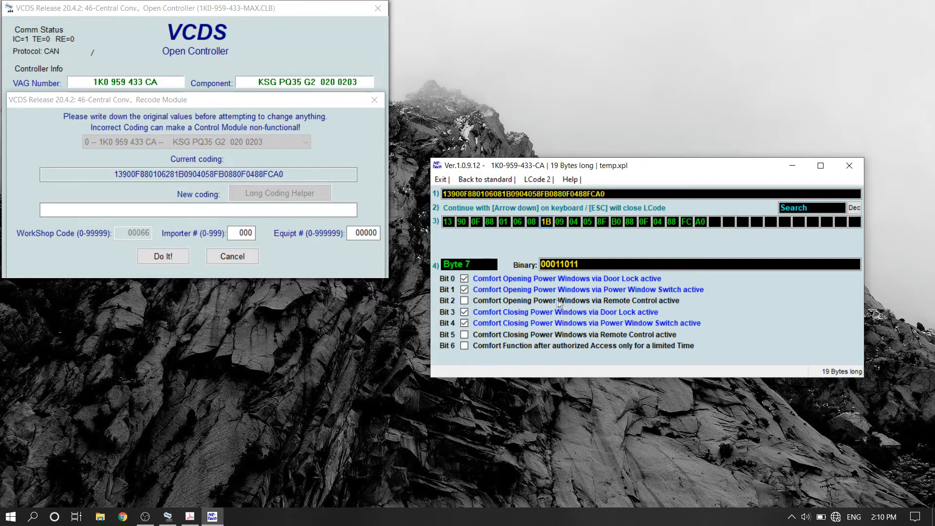
pyautogui.click(464, 300)
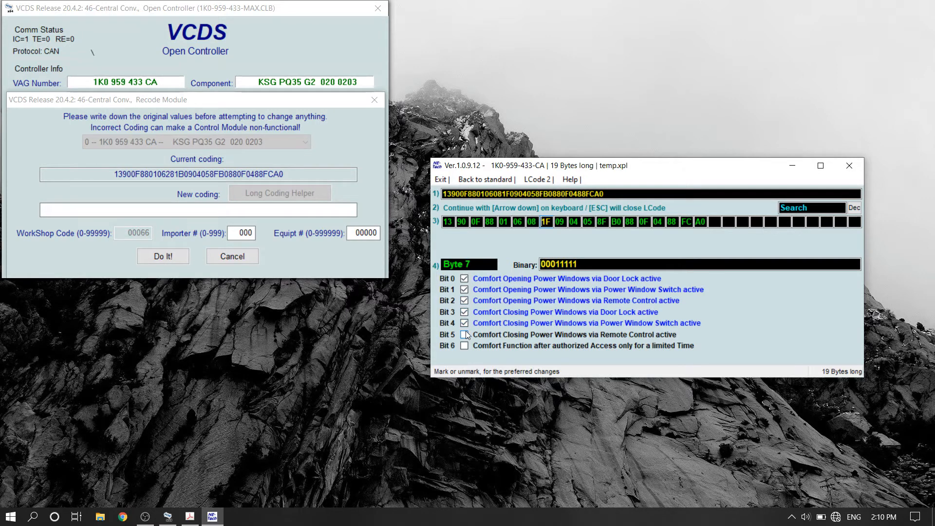
pyautogui.click(464, 334)
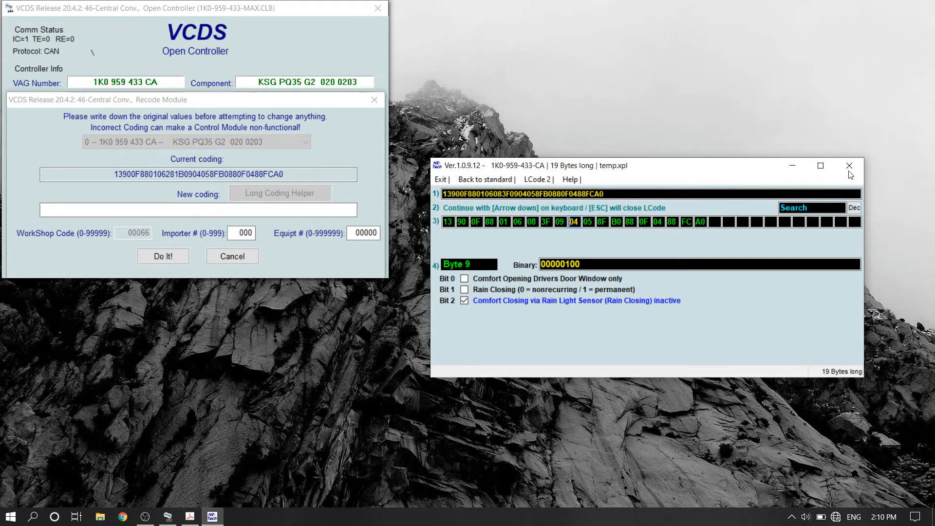
# Step: Transfer the new coding to the module, get 'Coding accepted', and acknowledge it
pyautogui.click(850, 166)
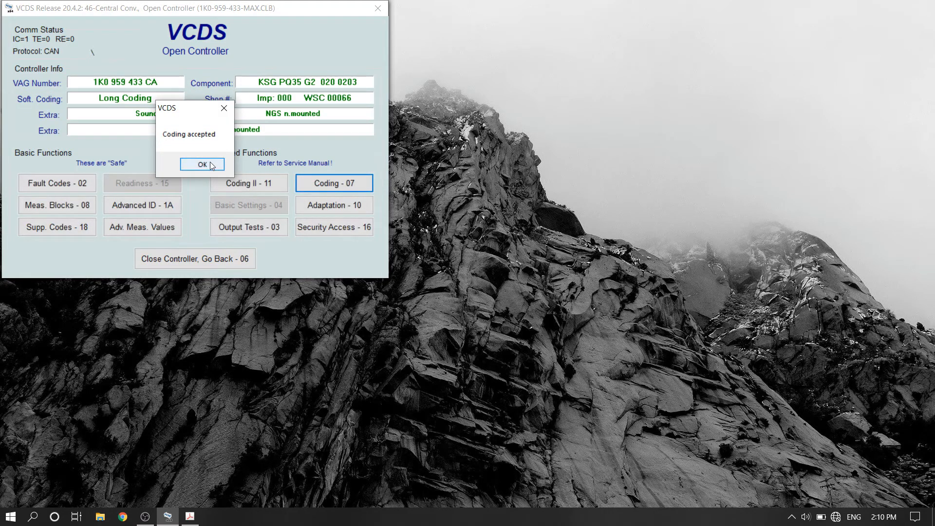
pyautogui.click(201, 164)
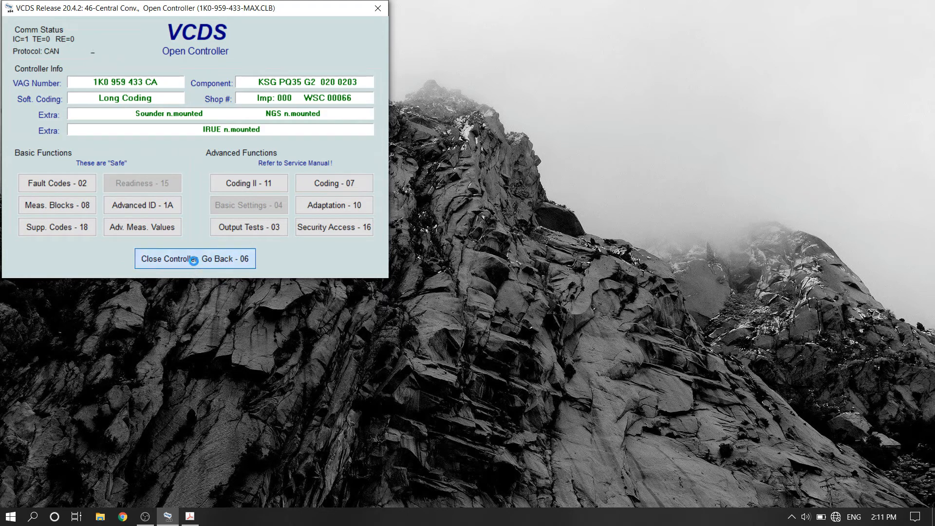
# Step: Close the Central Convenience controller and return to the VCDS main screen
pyautogui.click(195, 258)
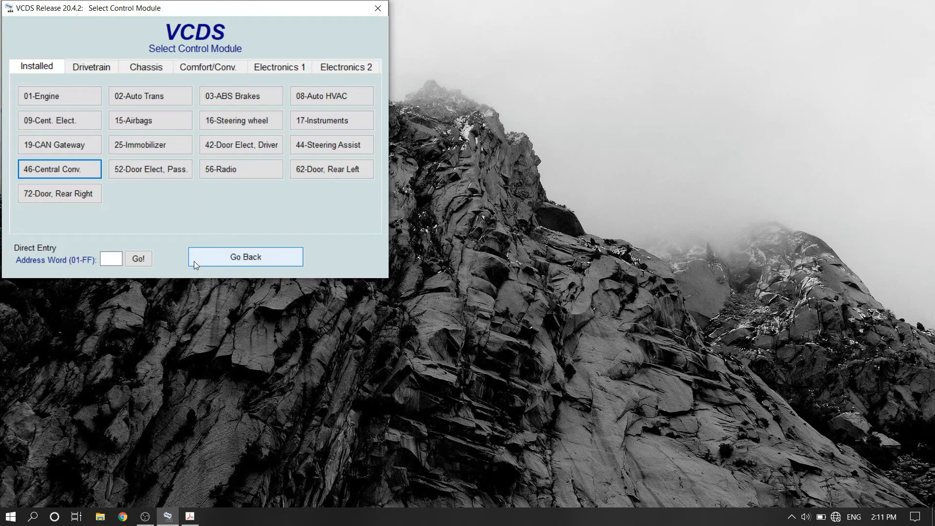
pyautogui.click(245, 256)
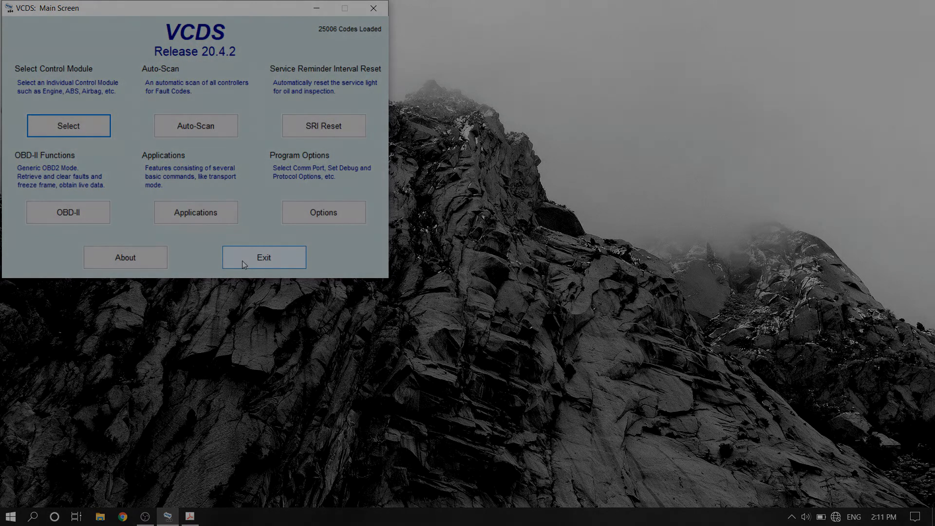